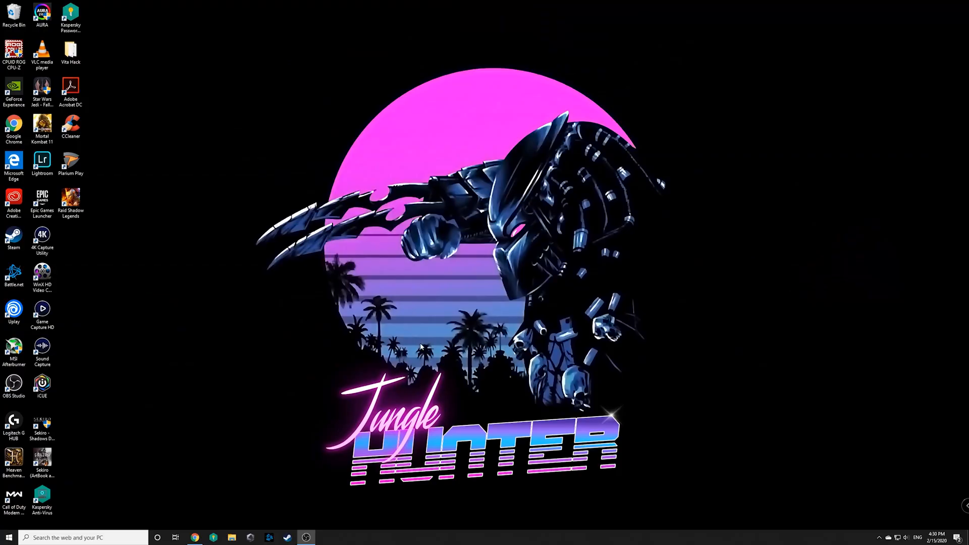
{"action": "mouse_move", "coordinate": [171, 216]}
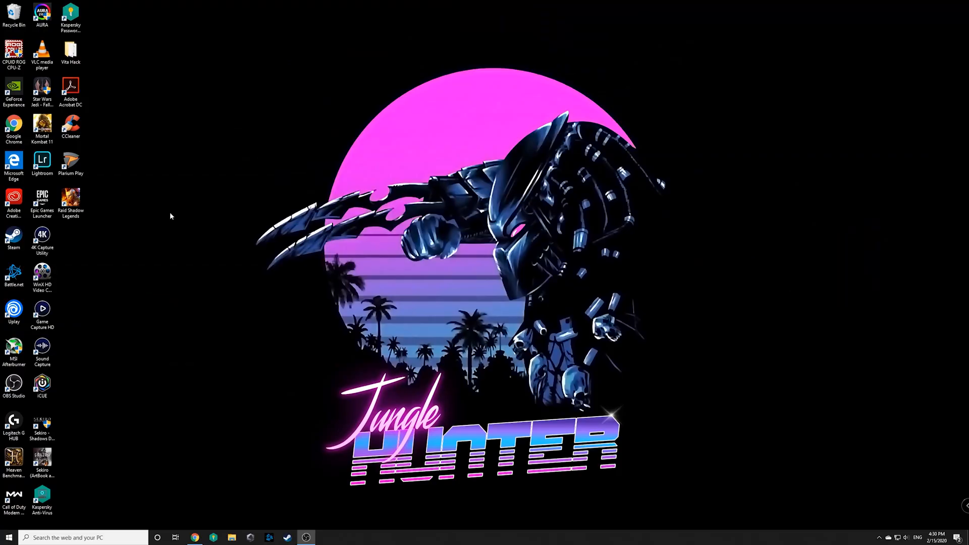
{"action": "mouse_move", "coordinate": [452, 311]}
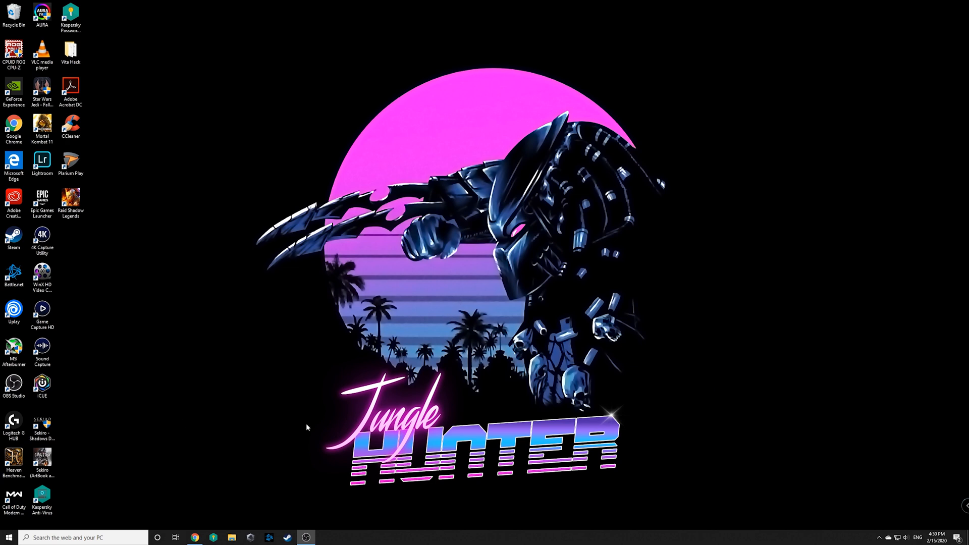
Show gvgmall.com in Chrome and scroll through best-sellers, new products and gift cards, returning to the top.
{"action": "left_click", "coordinate": [195, 537]}
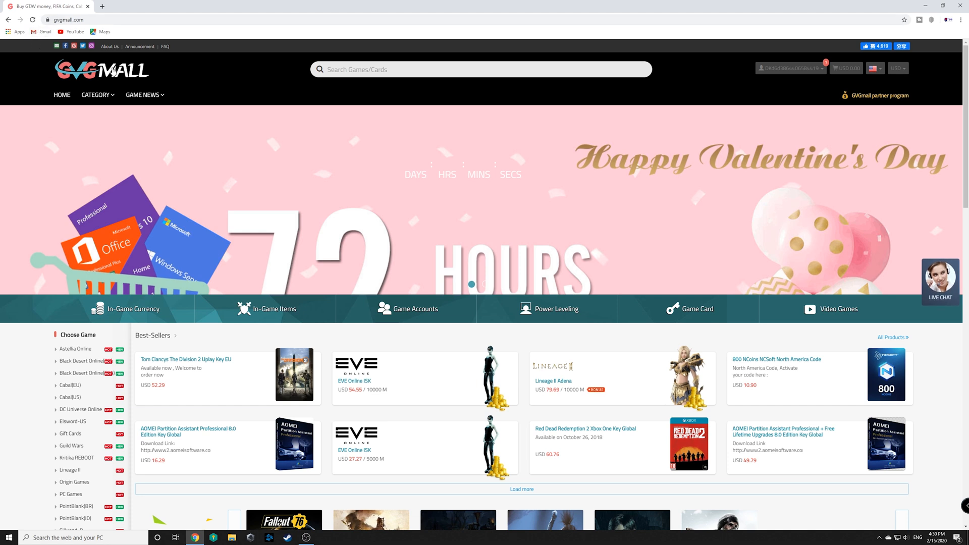
{"action": "left_click", "coordinate": [96, 95]}
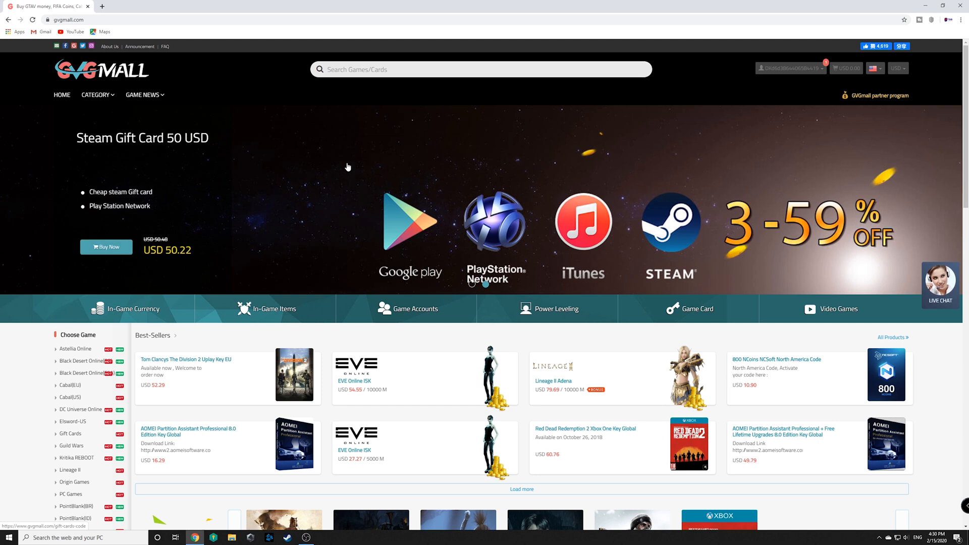
{"action": "mouse_move", "coordinate": [453, 148]}
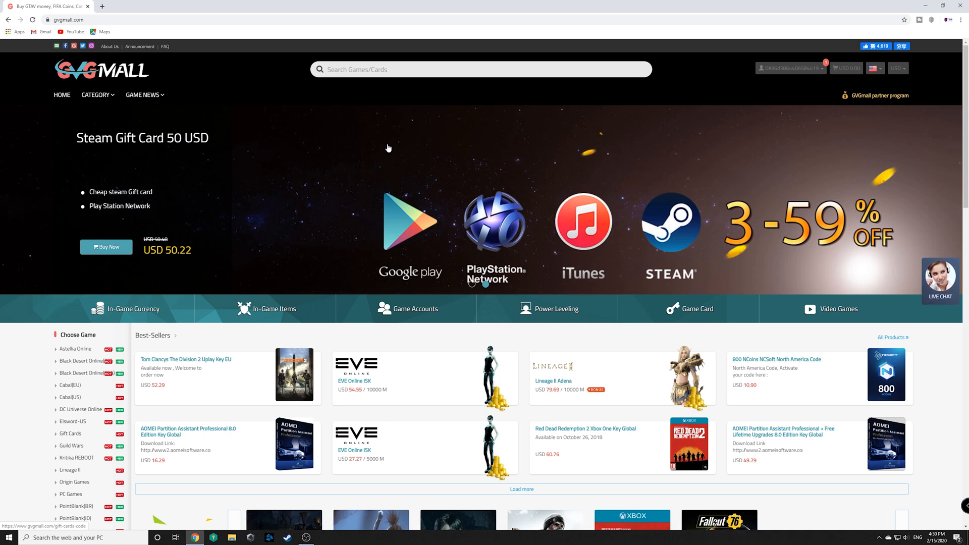
{"action": "scroll", "scroll_direction": "down", "scroll_amount": 3}
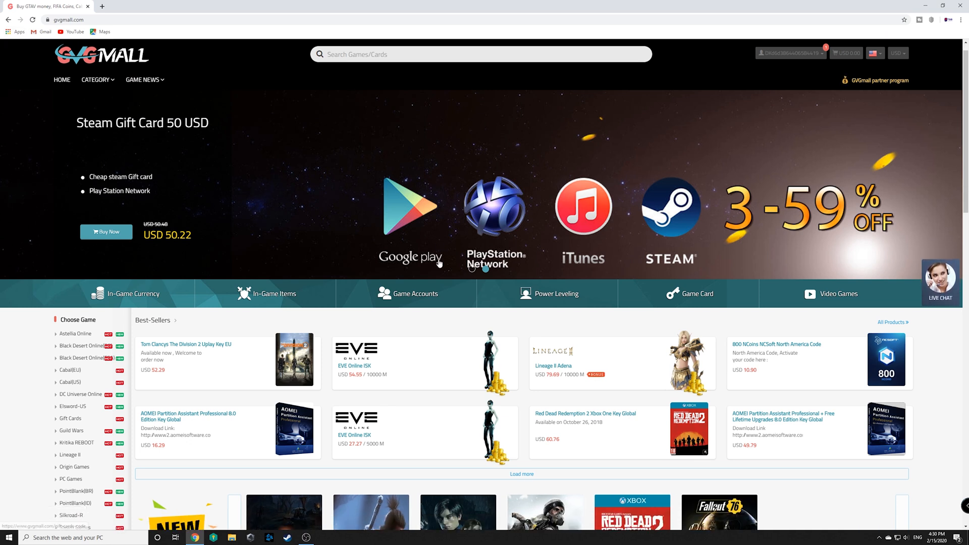
{"action": "scroll", "scroll_direction": "down", "scroll_amount": 3}
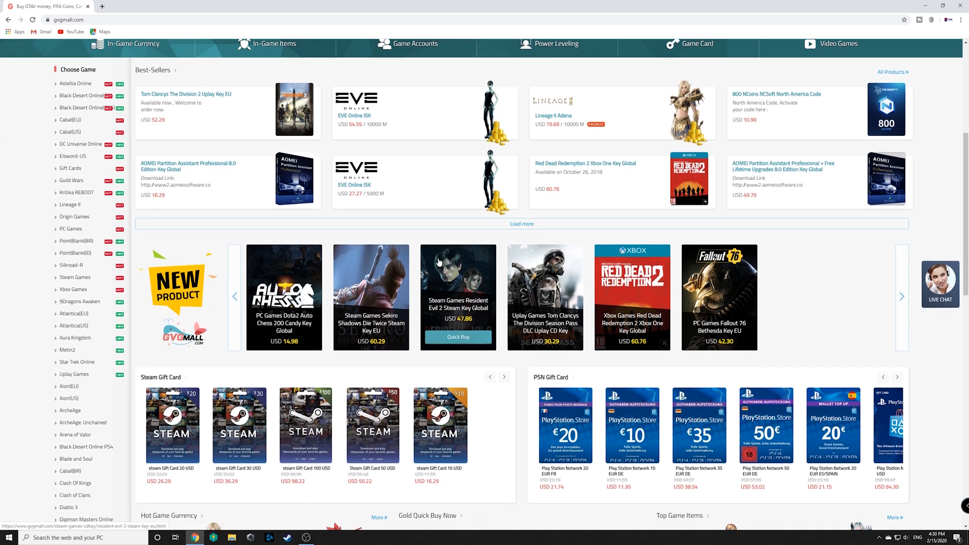
{"action": "scroll", "scroll_direction": "down", "scroll_amount": 3}
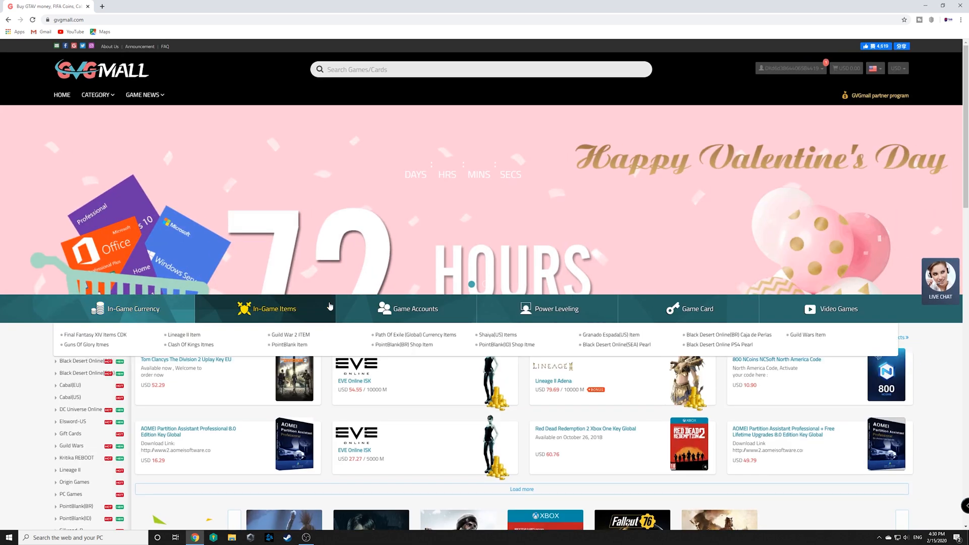
{"action": "scroll", "scroll_direction": "down", "scroll_amount": 3}
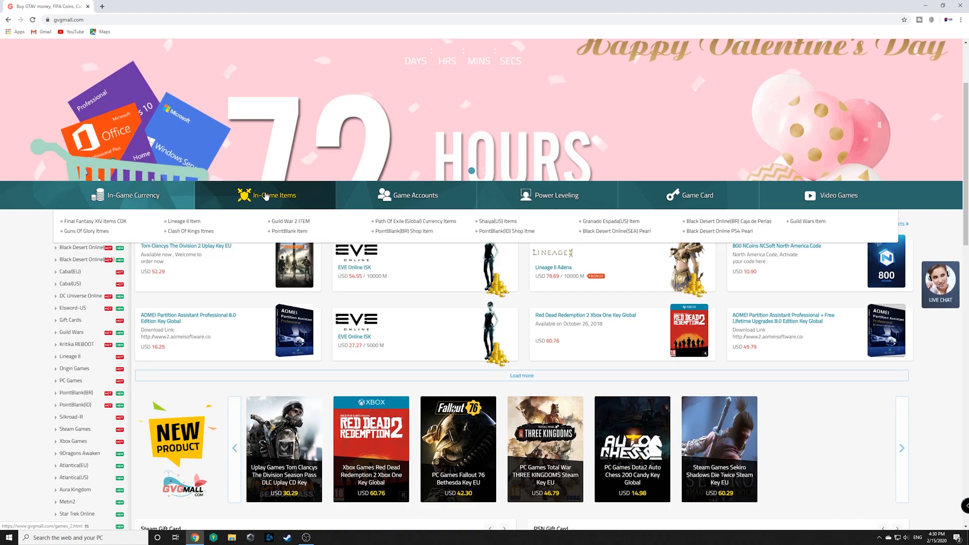
{"action": "scroll", "scroll_direction": "down", "scroll_amount": 3}
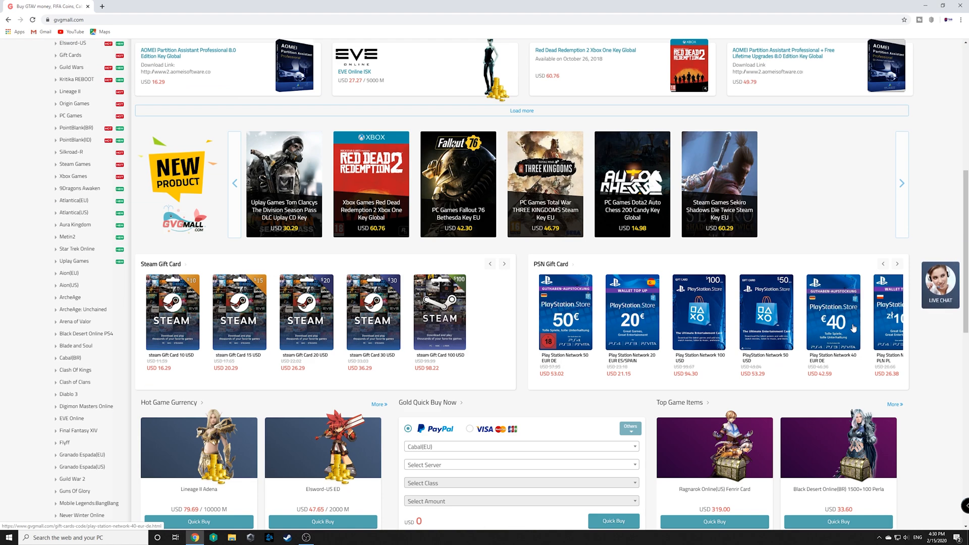
{"action": "left_click", "coordinate": [902, 182]}
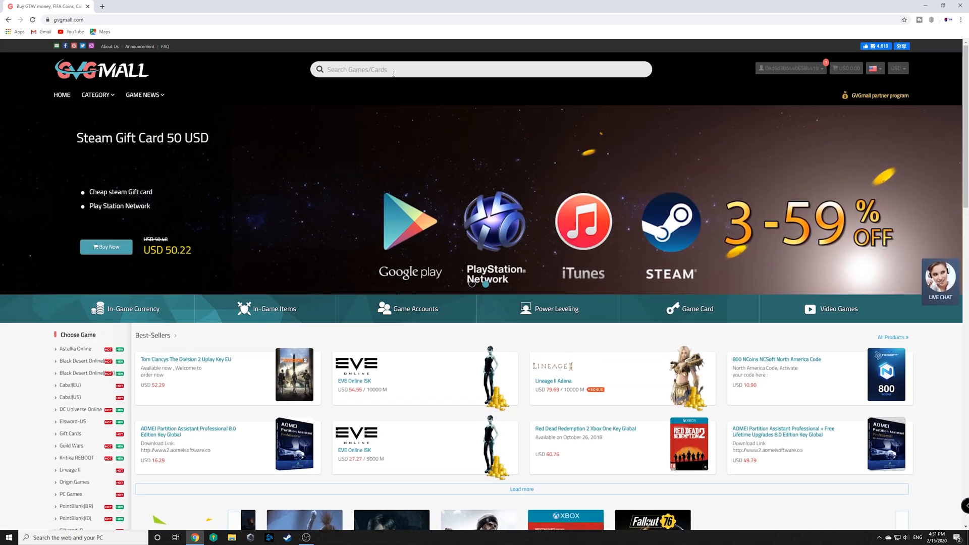
Search the store for 'microsoft', listing 13 matching Windows and Office key products.
{"action": "type", "text": "mico"}
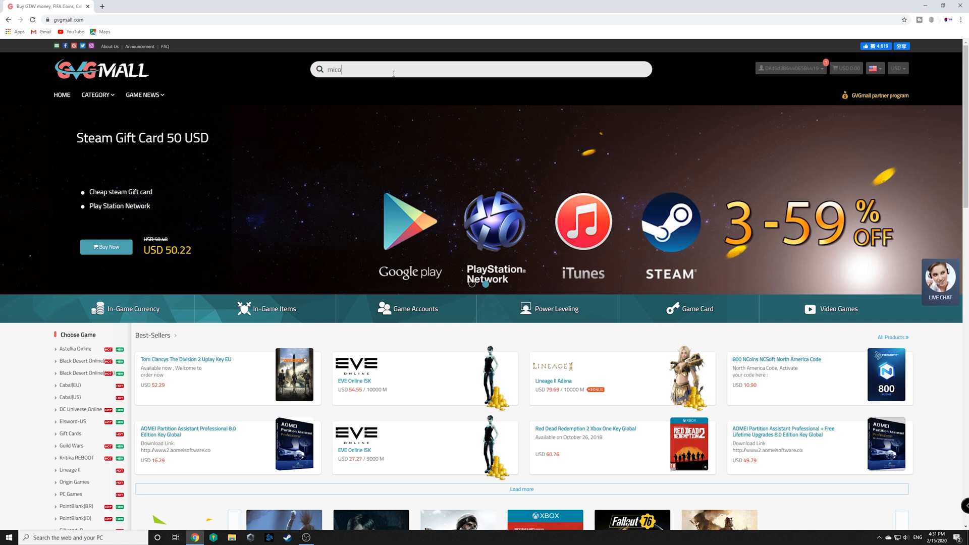
{"action": "type", "text": "microsoft"}
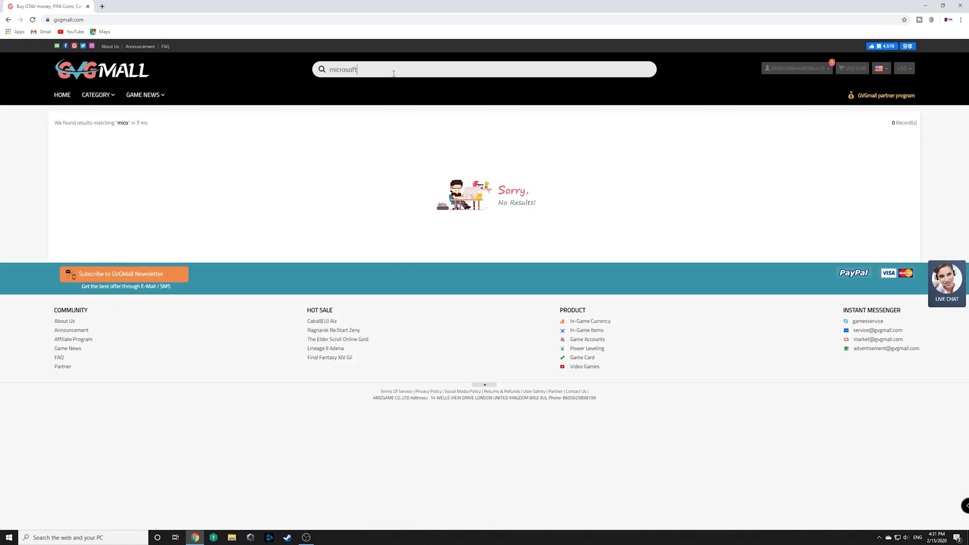
{"action": "key", "text": "Enter"}
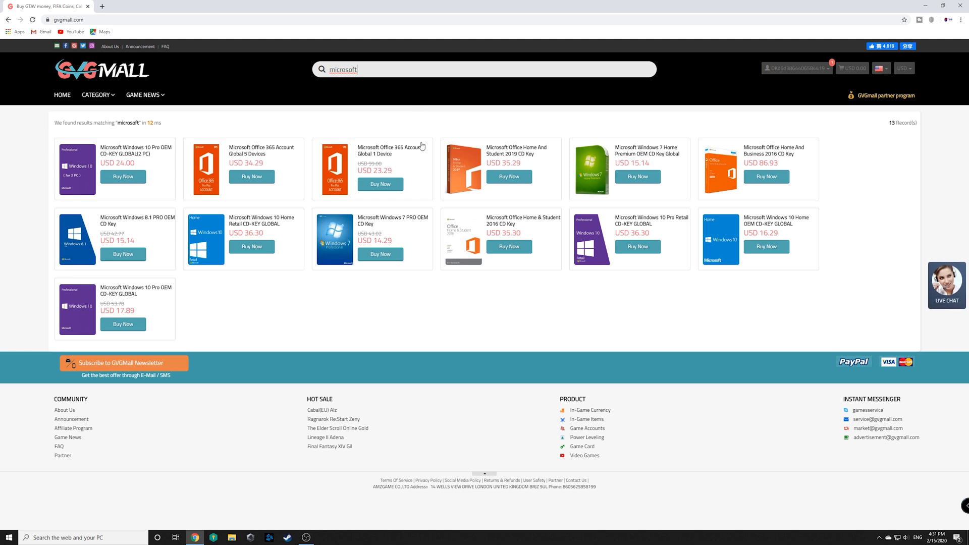
{"action": "mouse_move", "coordinate": [216, 206]}
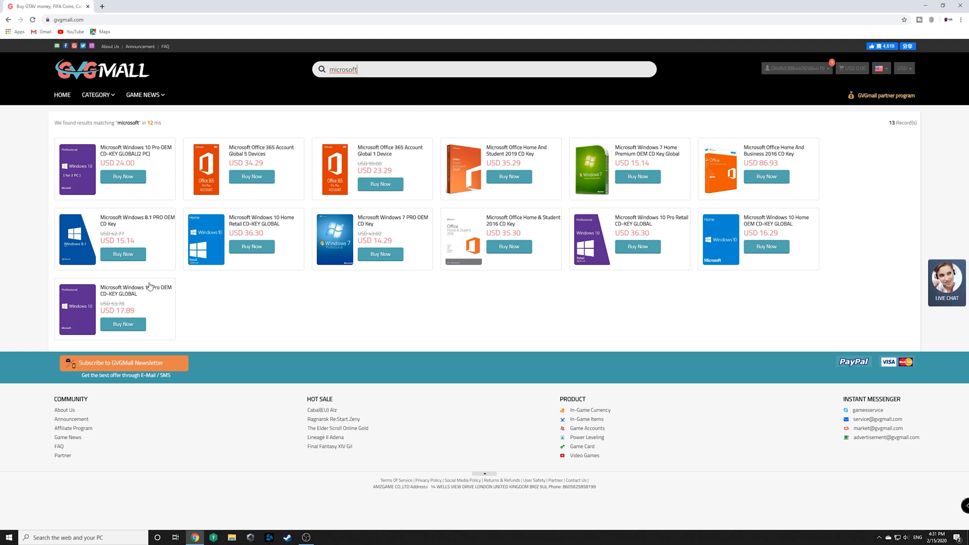
{"action": "mouse_move", "coordinate": [117, 290]}
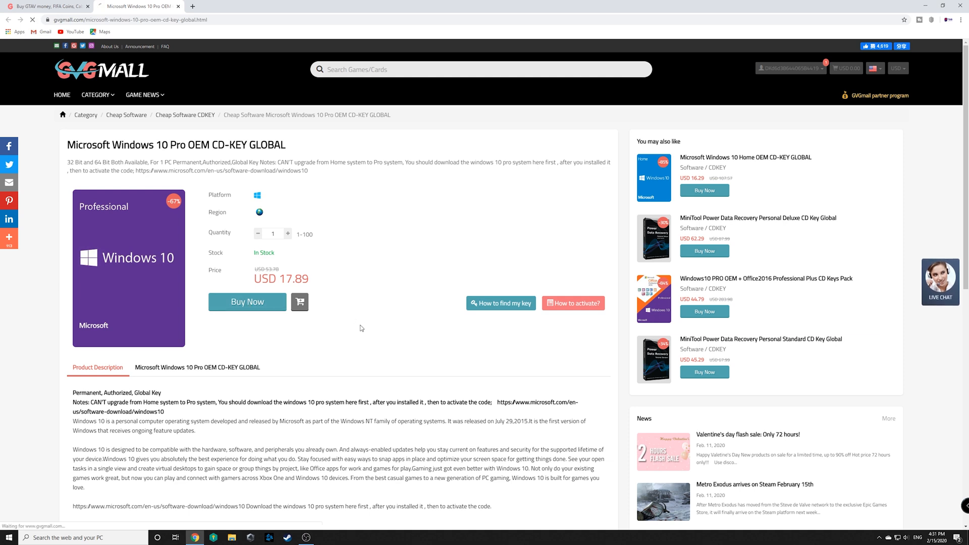
Buy the Windows 10 Pro OEM key and apply promo code 'tst', dropping USD 17.89 to 14.31.
{"action": "left_click", "coordinate": [247, 302]}
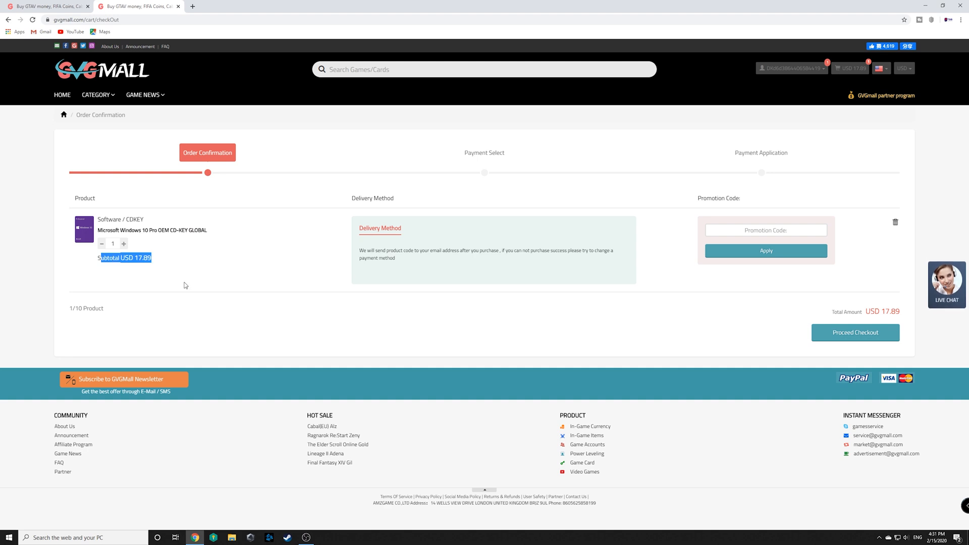
{"action": "left_click", "coordinate": [767, 230]}
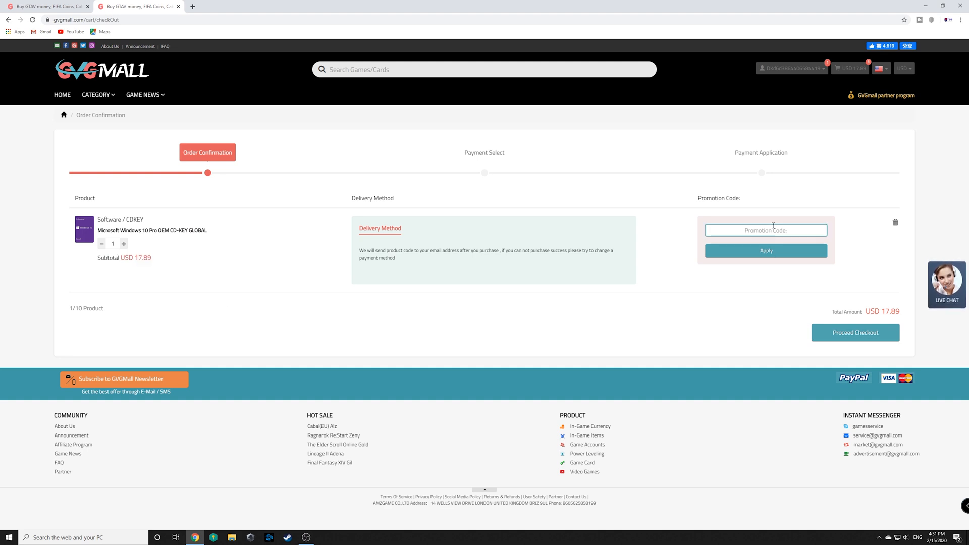
{"action": "type", "text": "tst"}
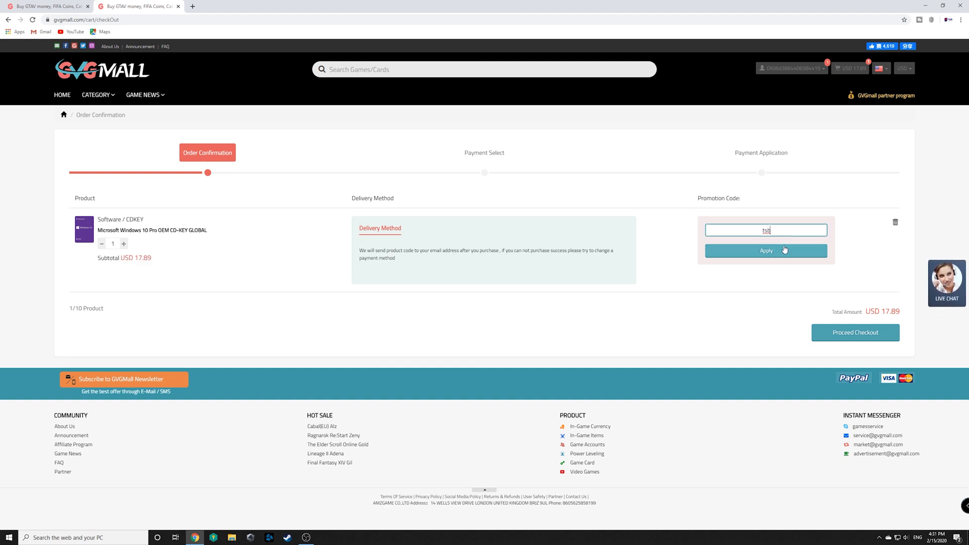
{"action": "left_click", "coordinate": [766, 250]}
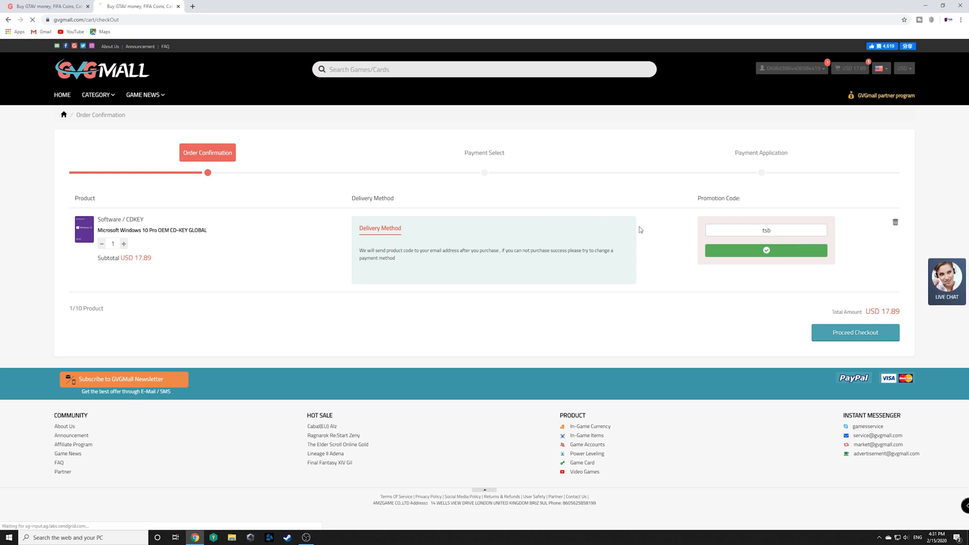
{"action": "left_click", "coordinate": [767, 251]}
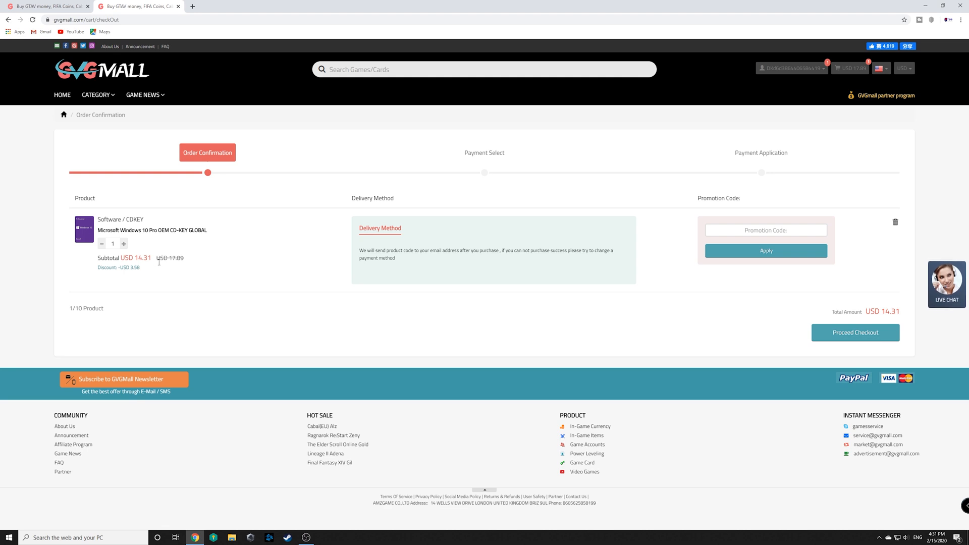
{"action": "mouse_move", "coordinate": [165, 249]}
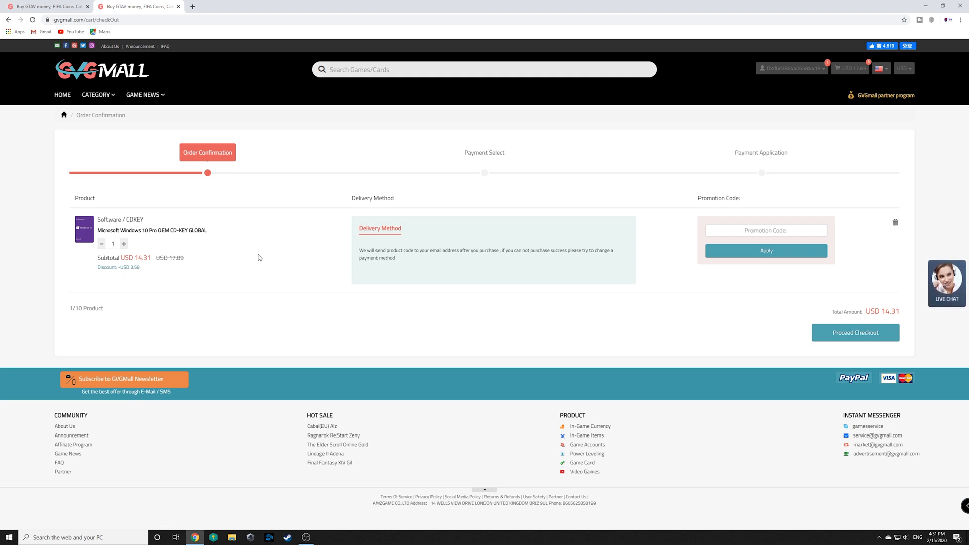
Proceed to payment with PayPal selected for USD 15.02 and reach the PayPal login page.
{"action": "left_click", "coordinate": [855, 332]}
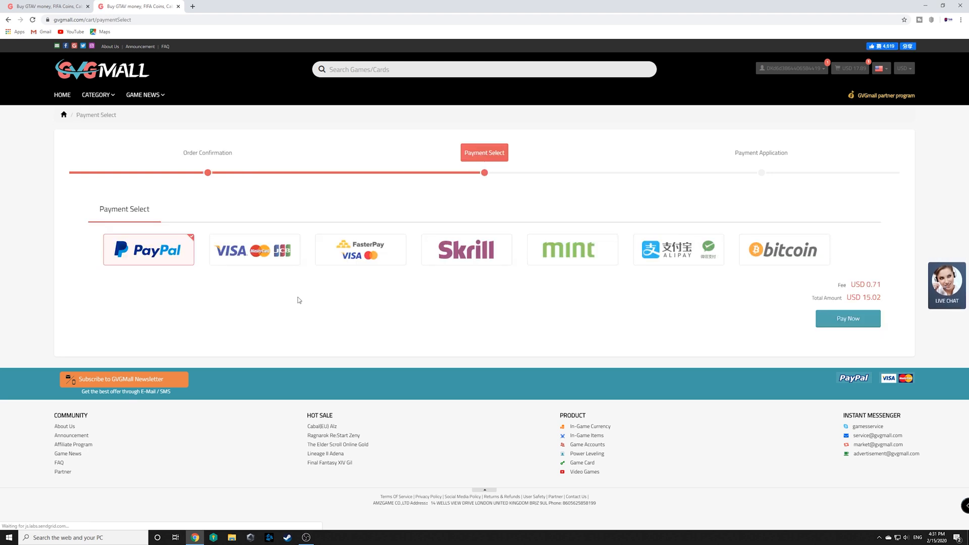
{"action": "mouse_move", "coordinate": [380, 235]}
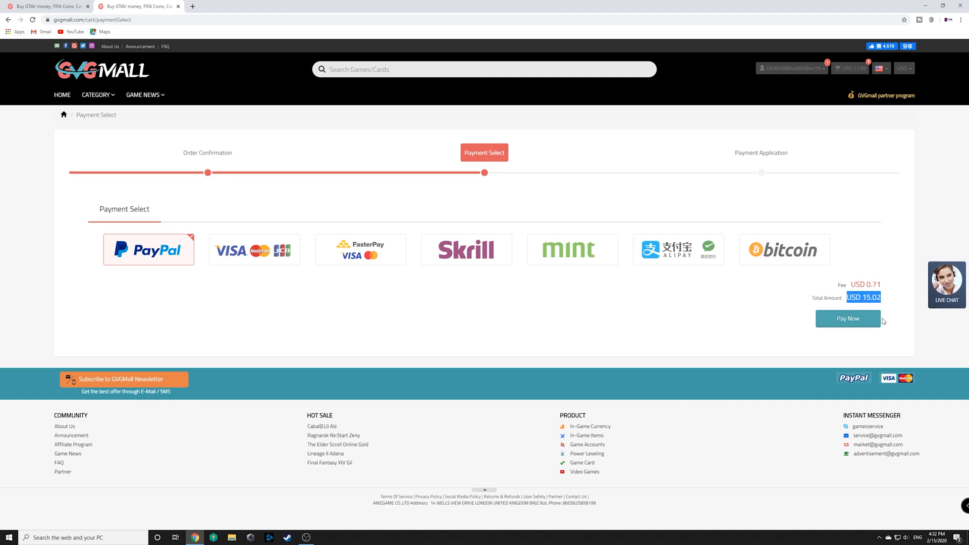
{"action": "mouse_move", "coordinate": [884, 297]}
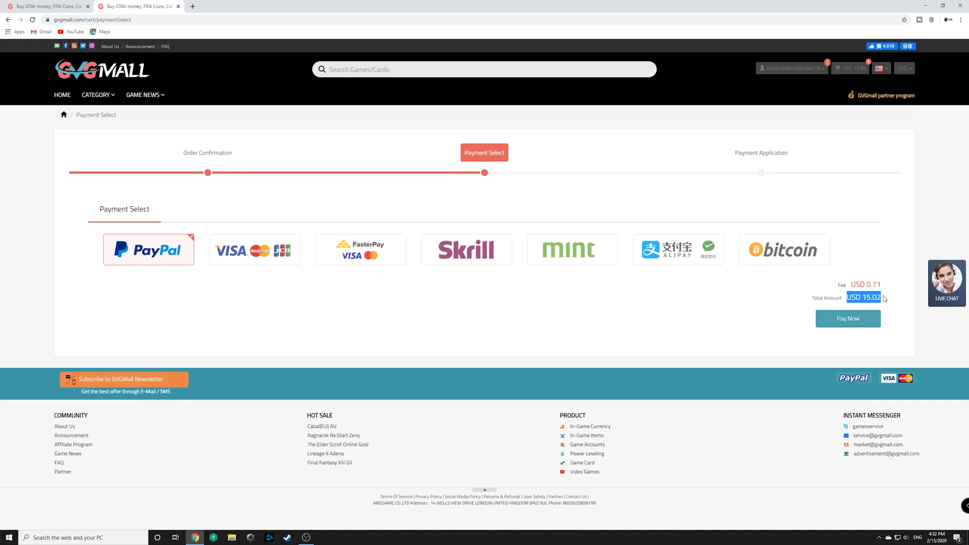
{"action": "left_click", "coordinate": [847, 318]}
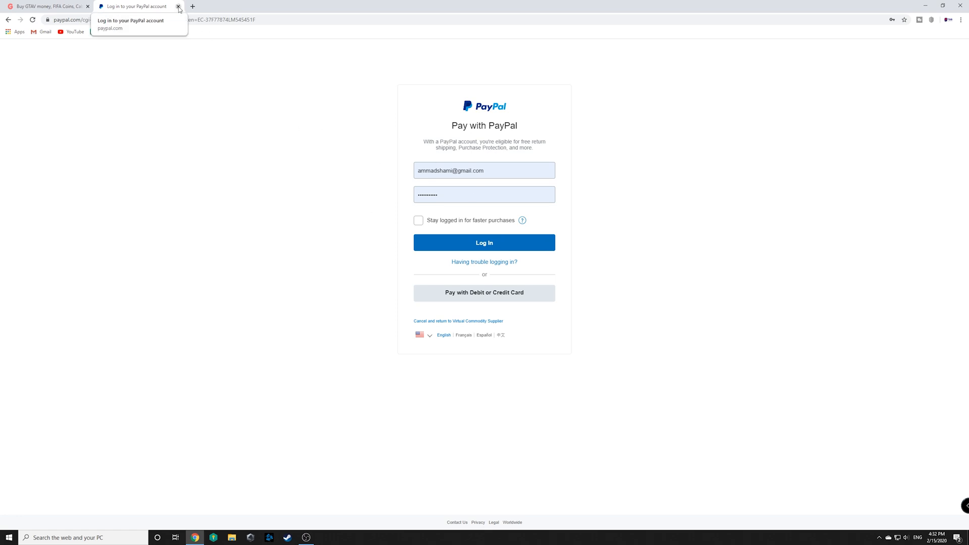
Close the PayPal login and show My Purchased Orders with the unpaid USD 15.02 order.
{"action": "left_click", "coordinate": [178, 6]}
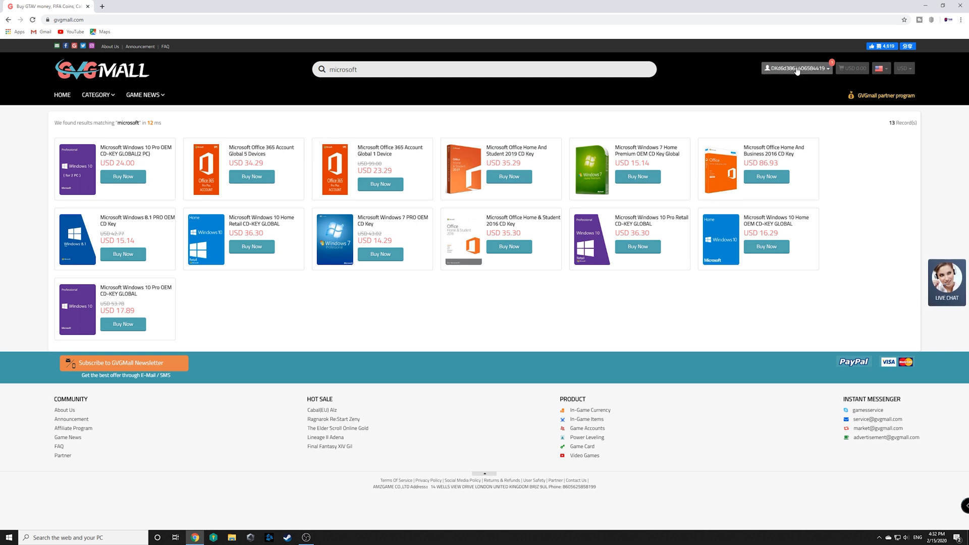
{"action": "left_click", "coordinate": [796, 68]}
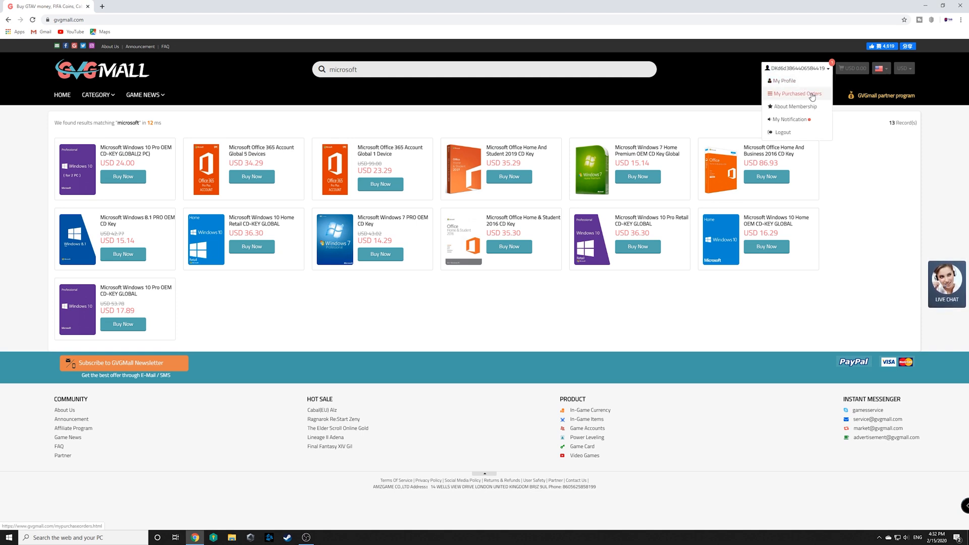
{"action": "left_click", "coordinate": [794, 92]}
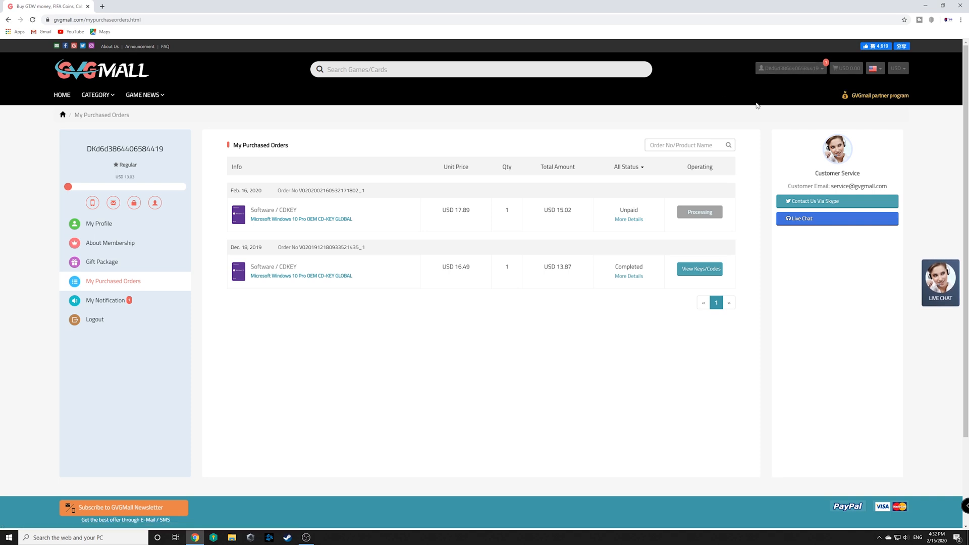
{"action": "mouse_move", "coordinate": [638, 208]}
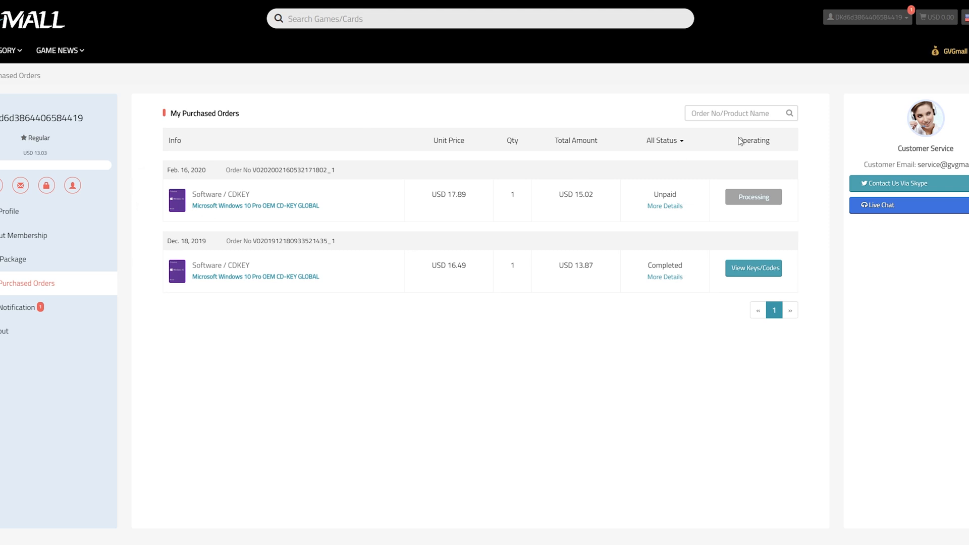
{"action": "mouse_move", "coordinate": [349, 271]}
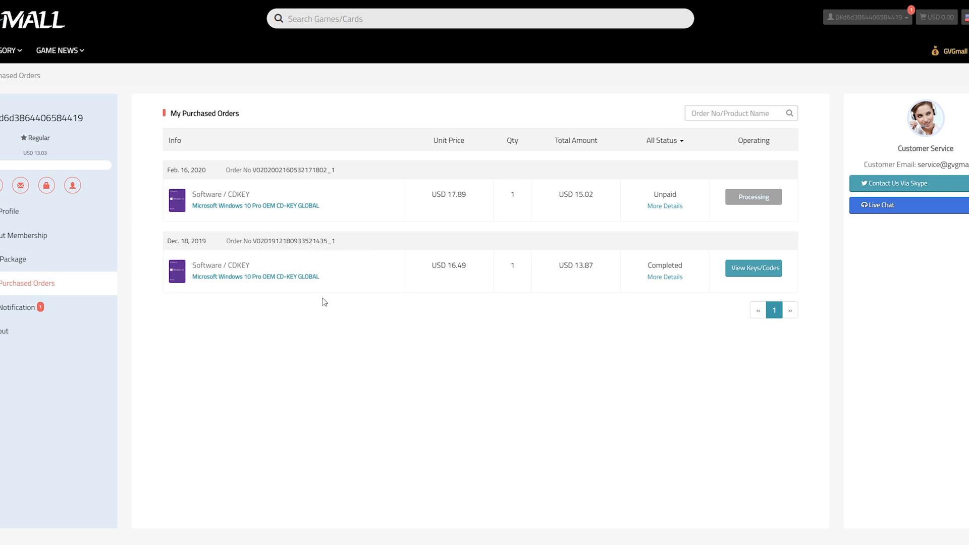
{"action": "mouse_move", "coordinate": [607, 288]}
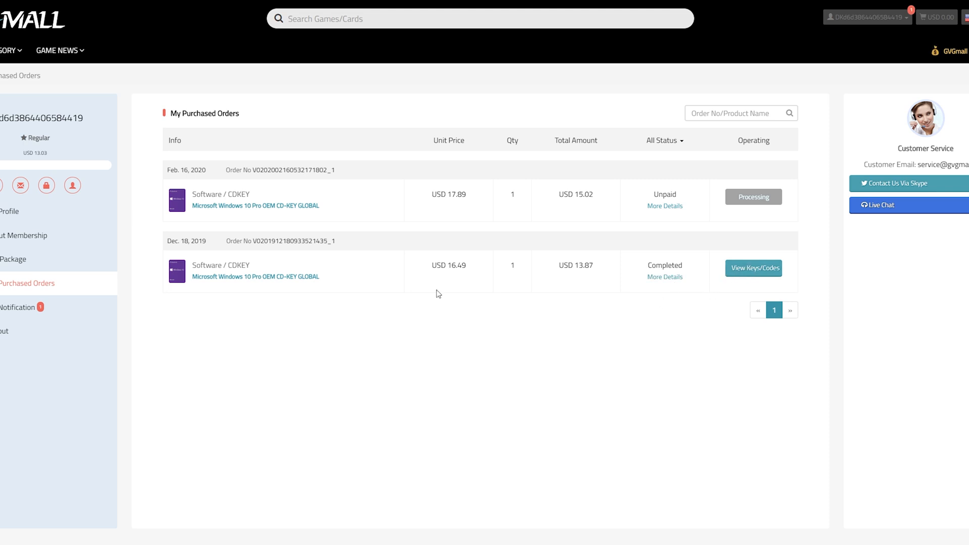
View the delivered key code of the completed December 2019 Windows 10 Pro order.
{"action": "left_click", "coordinate": [753, 267]}
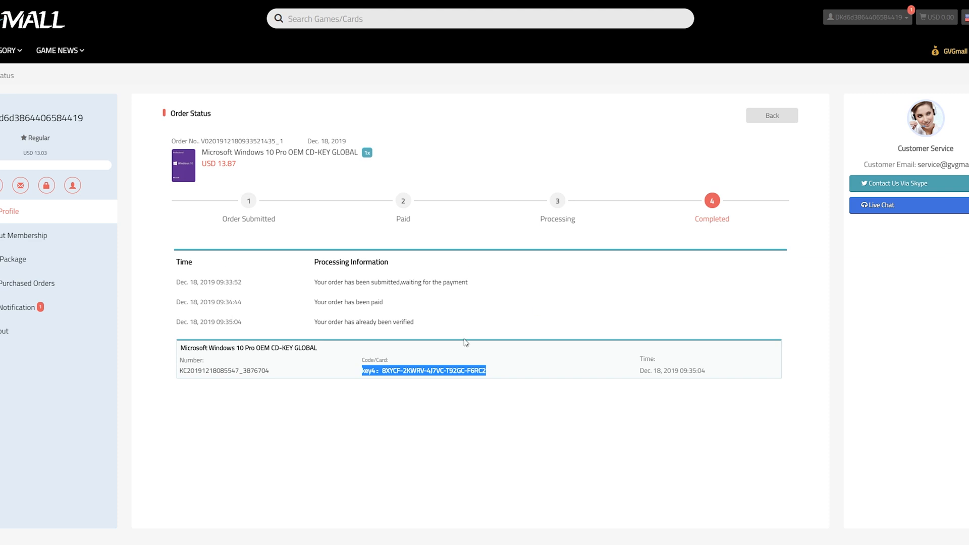
{"action": "mouse_move", "coordinate": [247, 403]}
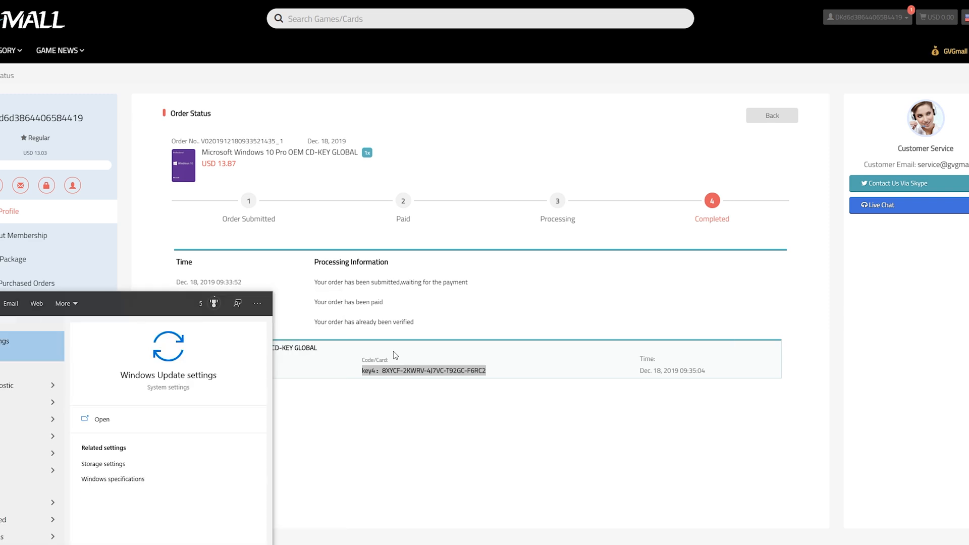
{"action": "left_click", "coordinate": [101, 419]}
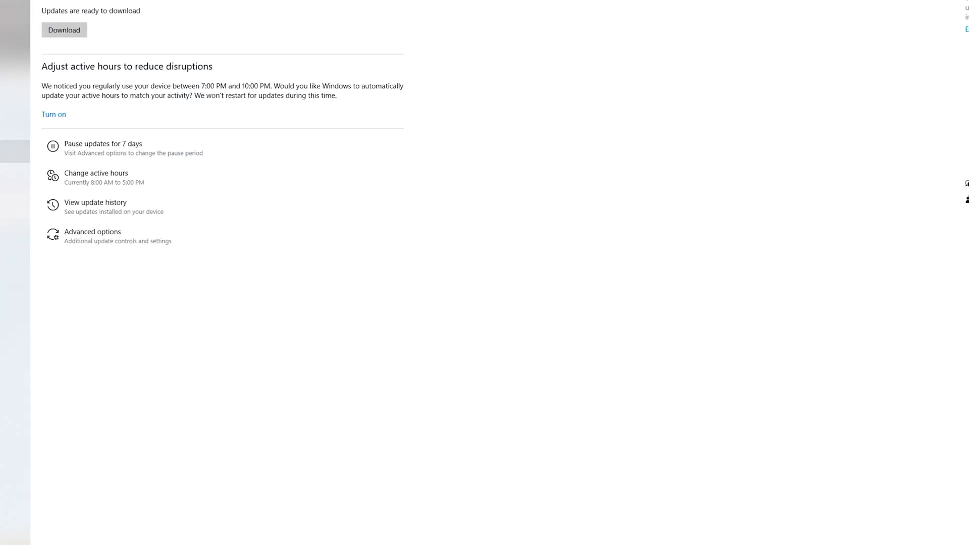
{"action": "left_click", "coordinate": [87, 137]}
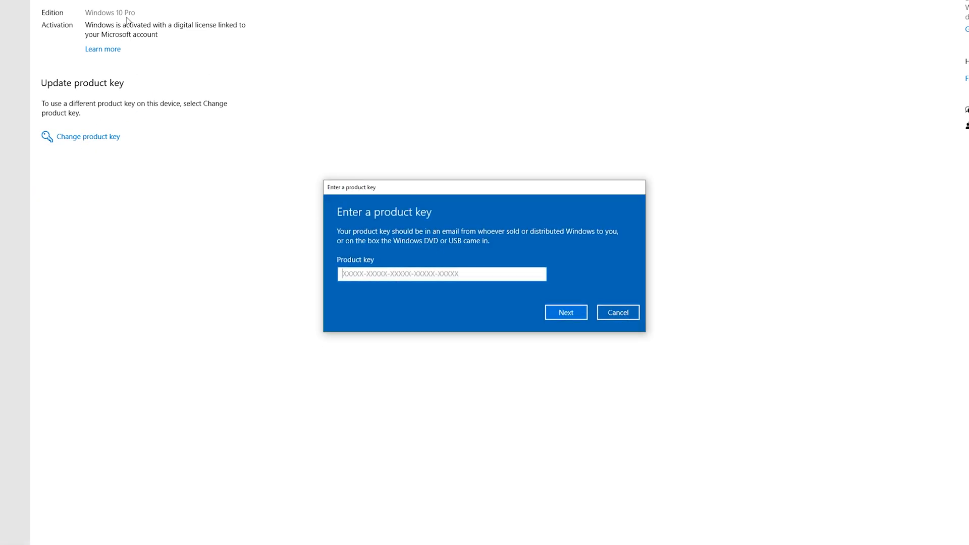
{"action": "left_click", "coordinate": [616, 312]}
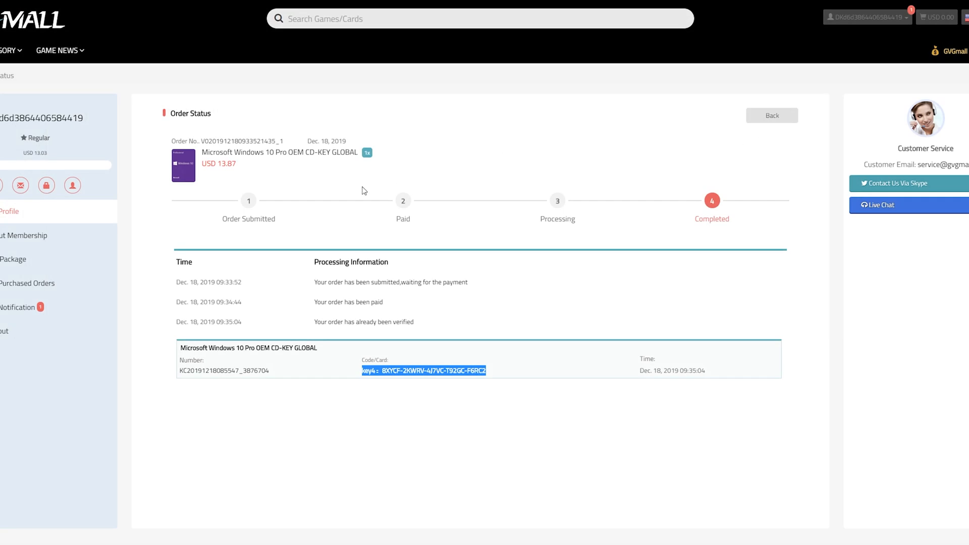
Search 'mic' and open the Windows 10 Pro OEM CD-KEY GLOBAL (2 PC) page at USD 24.00.
{"action": "type", "text": "microso"}
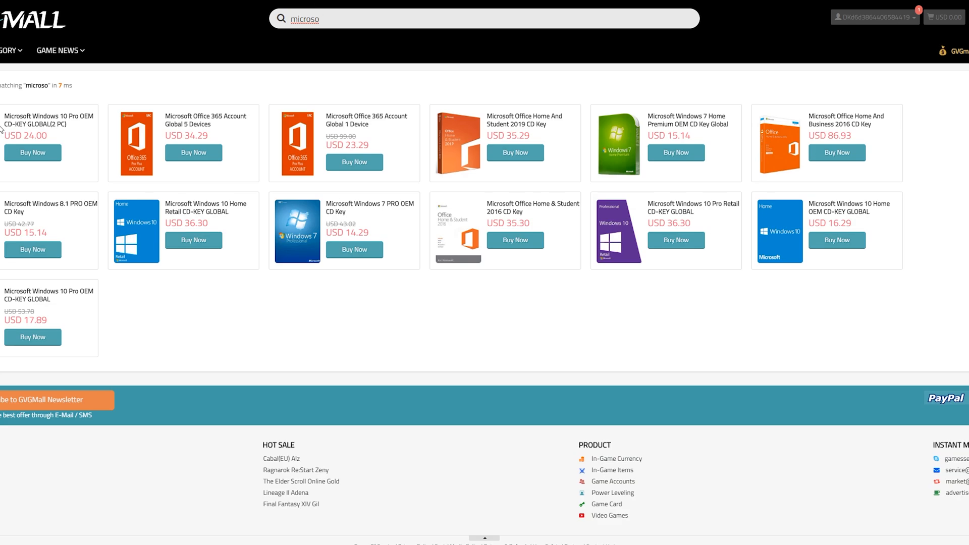
{"action": "left_click", "coordinate": [48, 120]}
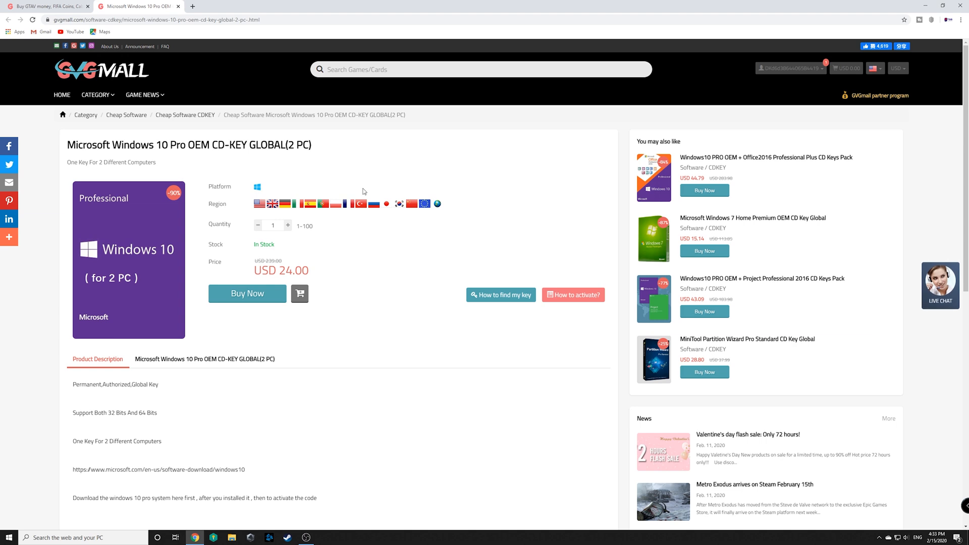
{"action": "mouse_move", "coordinate": [79, 285]}
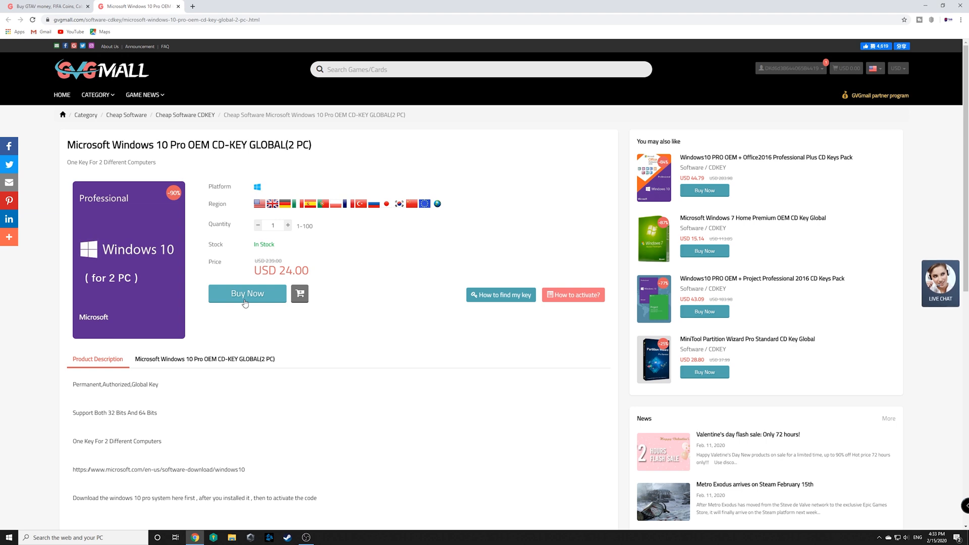
{"action": "mouse_move", "coordinate": [214, 310]}
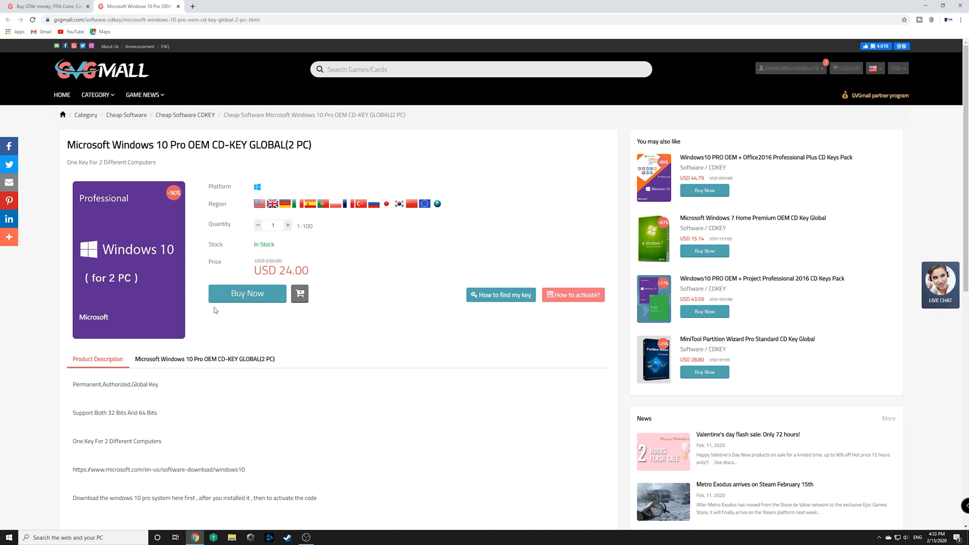
{"action": "mouse_move", "coordinate": [227, 306]}
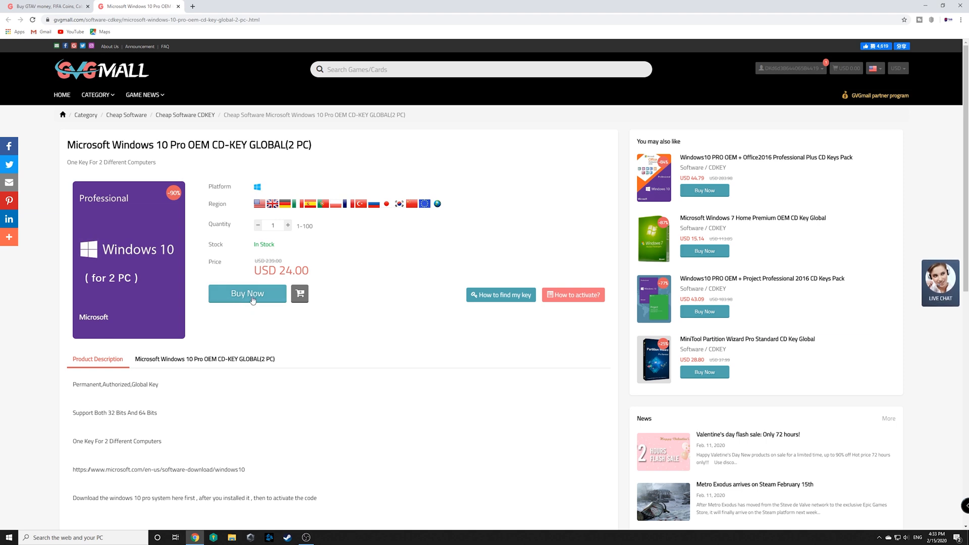
Buy the 2-PC key with promo code 'tsb', cutting USD 24.00 to 19.20, and proceed to payment.
{"action": "left_click", "coordinate": [246, 293]}
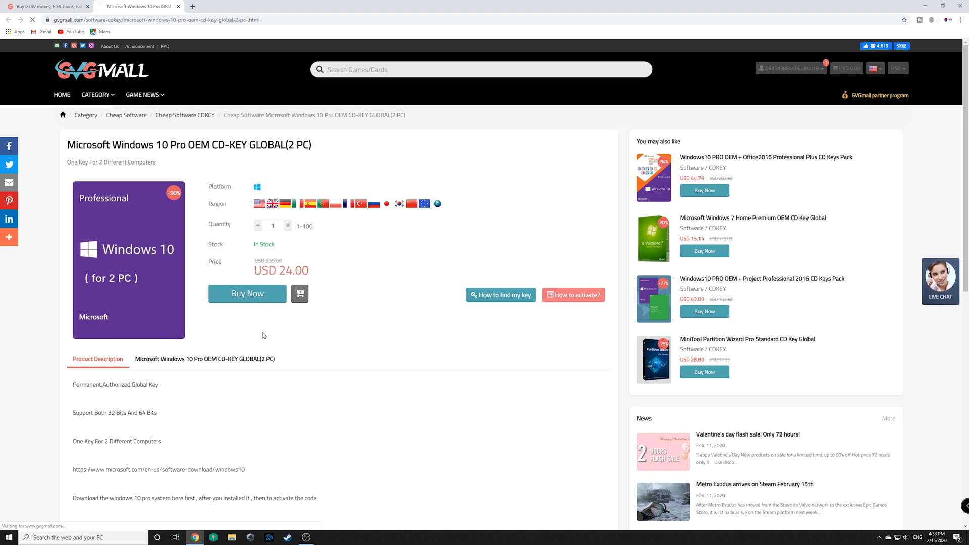
{"action": "left_click", "coordinate": [246, 292]}
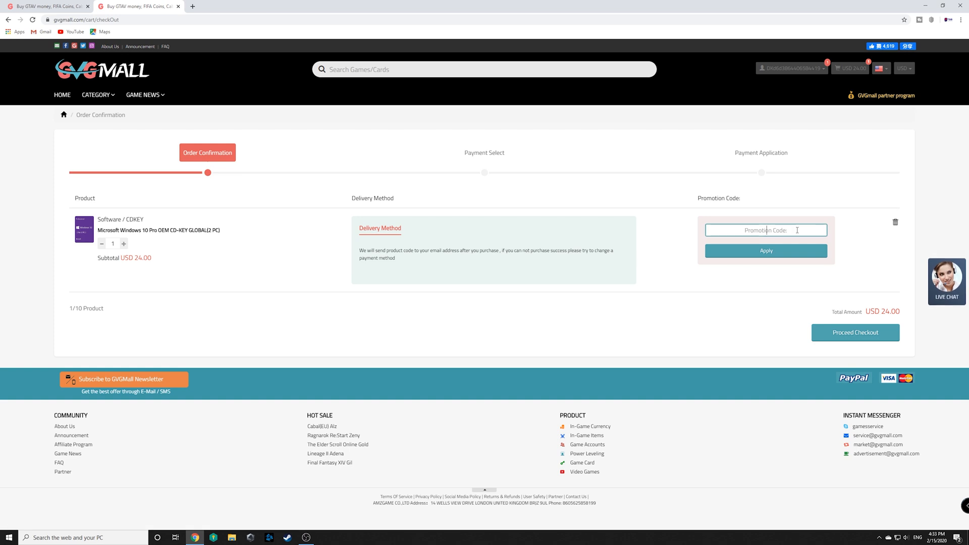
{"action": "type", "text": "tsb"}
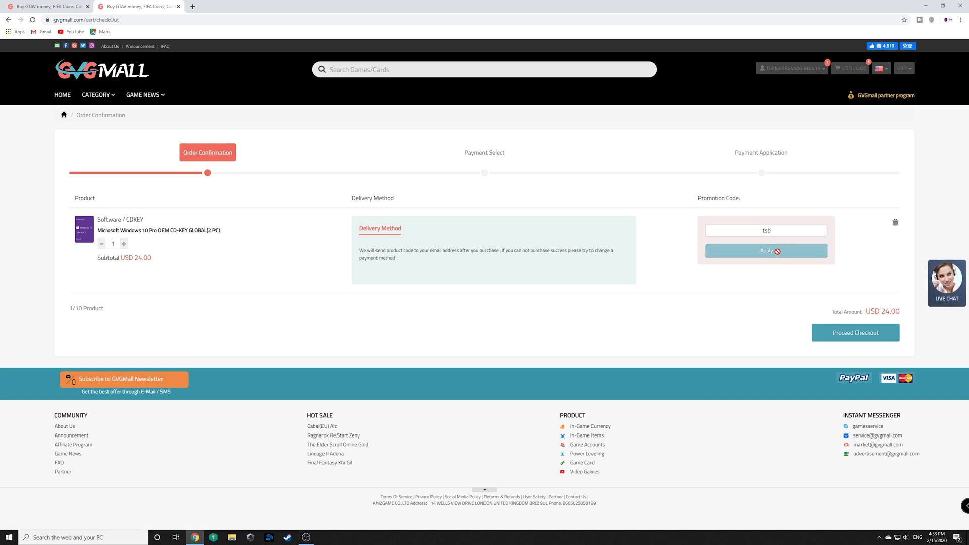
{"action": "left_click", "coordinate": [766, 250]}
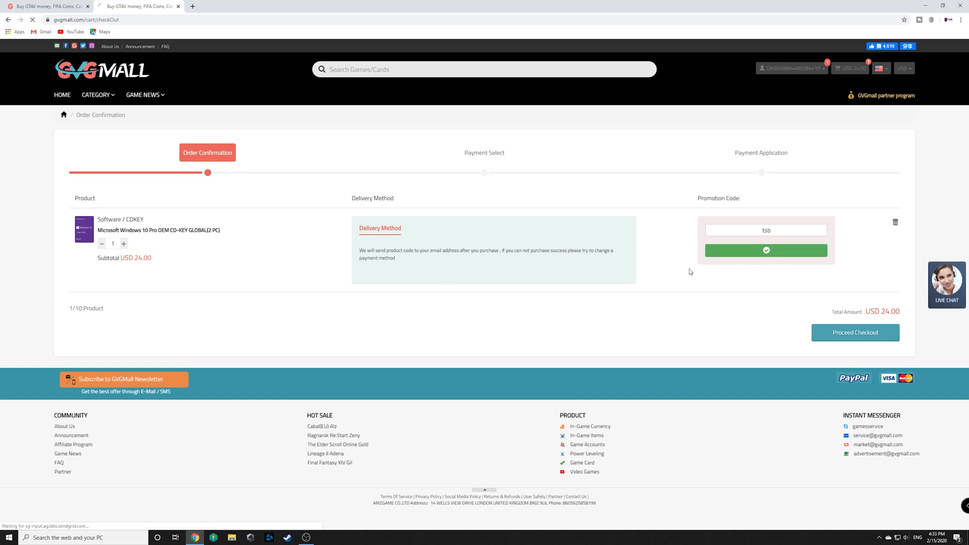
{"action": "left_click", "coordinate": [766, 250]}
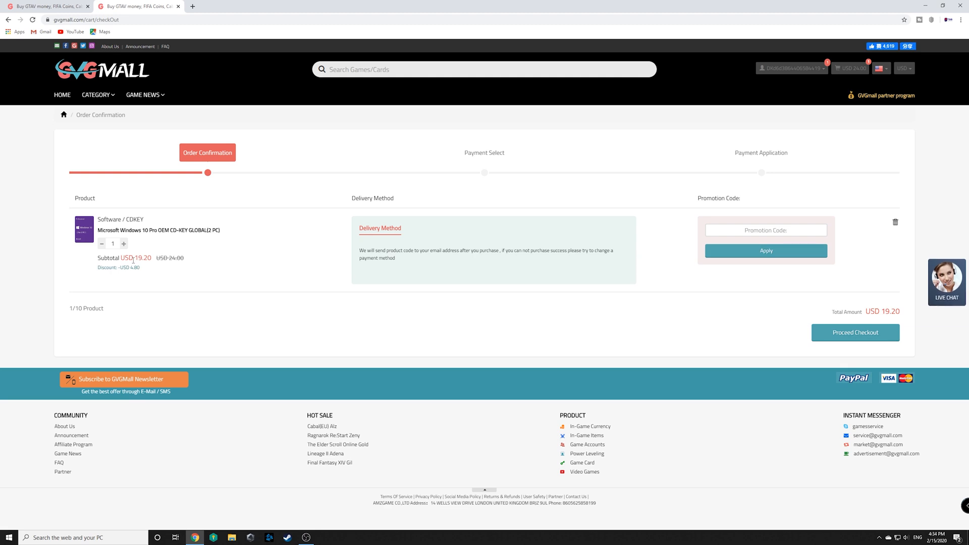
{"action": "left_click", "coordinate": [855, 333]}
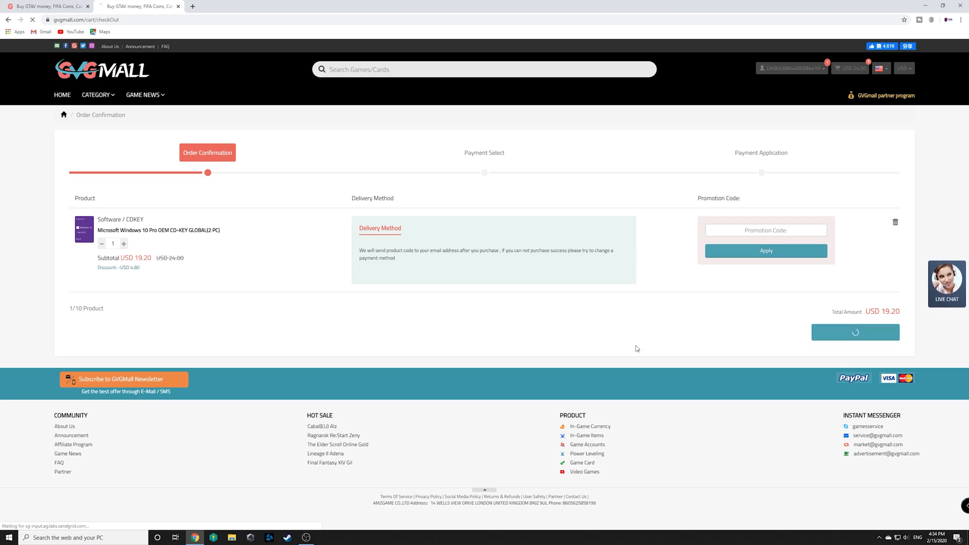
Pay the 2-PC key order through PayPal for USD 20.06 including the fee.
{"action": "left_click", "coordinate": [855, 332]}
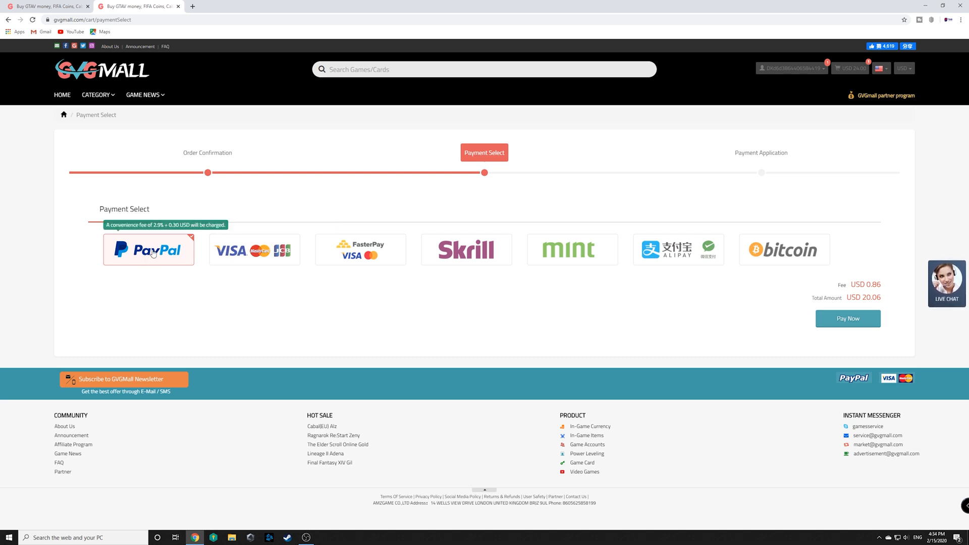
{"action": "mouse_move", "coordinate": [376, 157]}
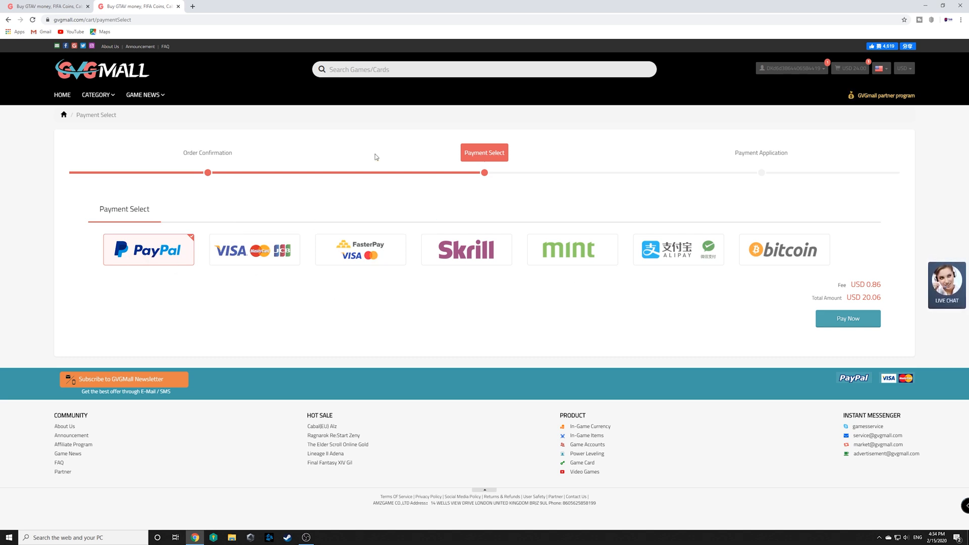
{"action": "left_click", "coordinate": [847, 318]}
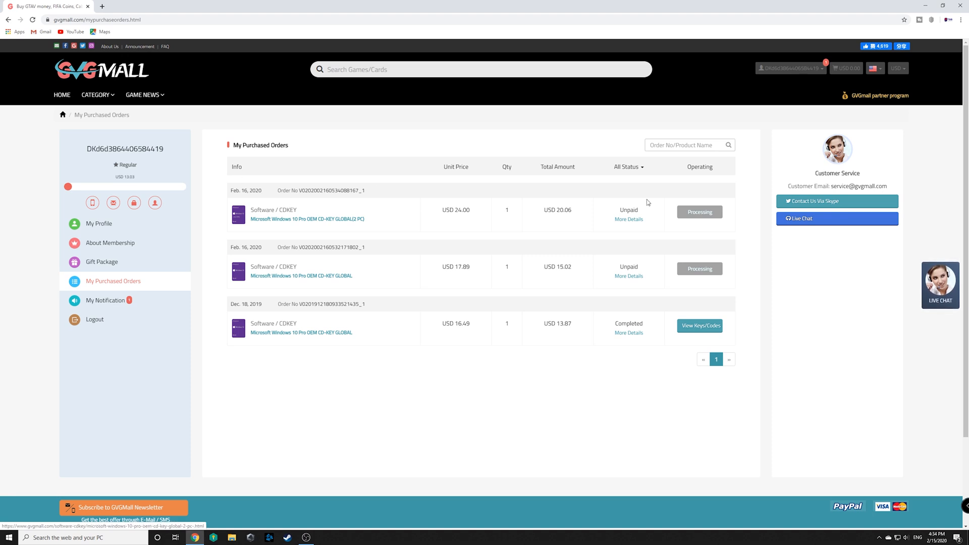
{"action": "mouse_move", "coordinate": [707, 337]}
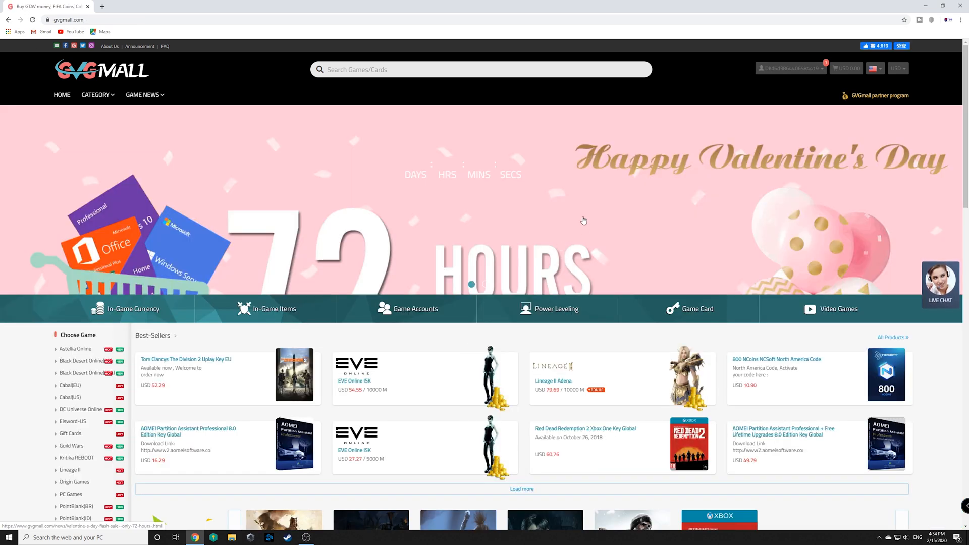
Try a quick 'micro' search, then scroll the homepage to best-sellers, new products and Steam and PSN gift cards.
{"action": "type", "text": "micro"}
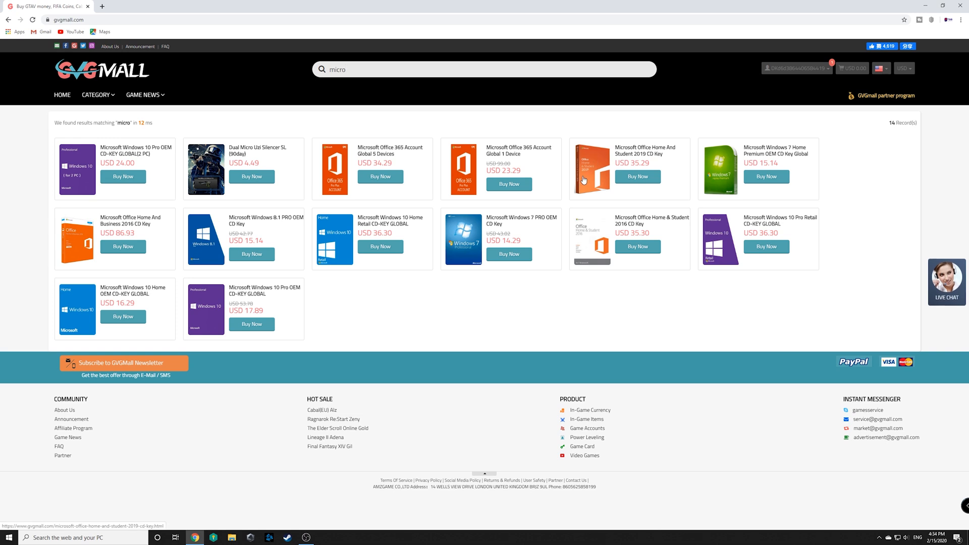
{"action": "mouse_move", "coordinate": [408, 158]}
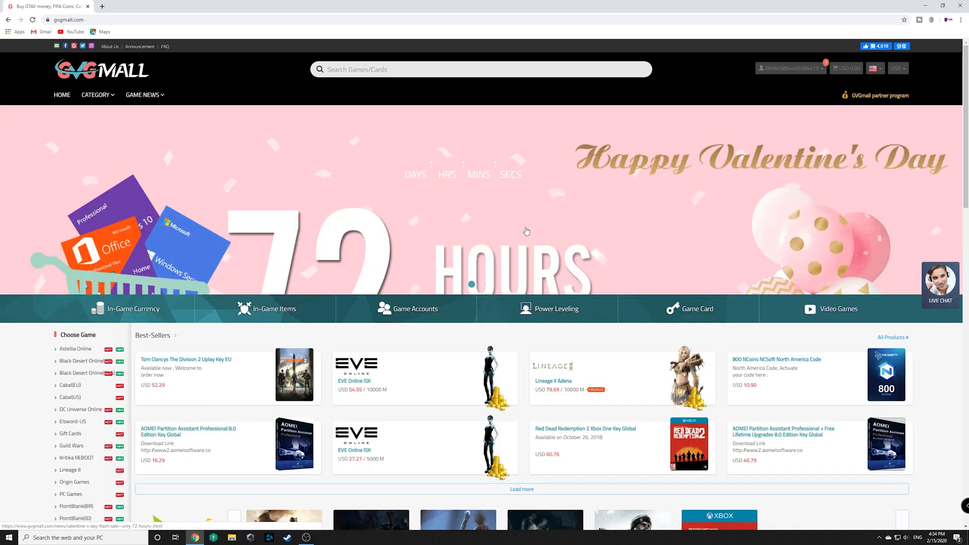
{"action": "scroll", "scroll_direction": "down", "scroll_amount": 3}
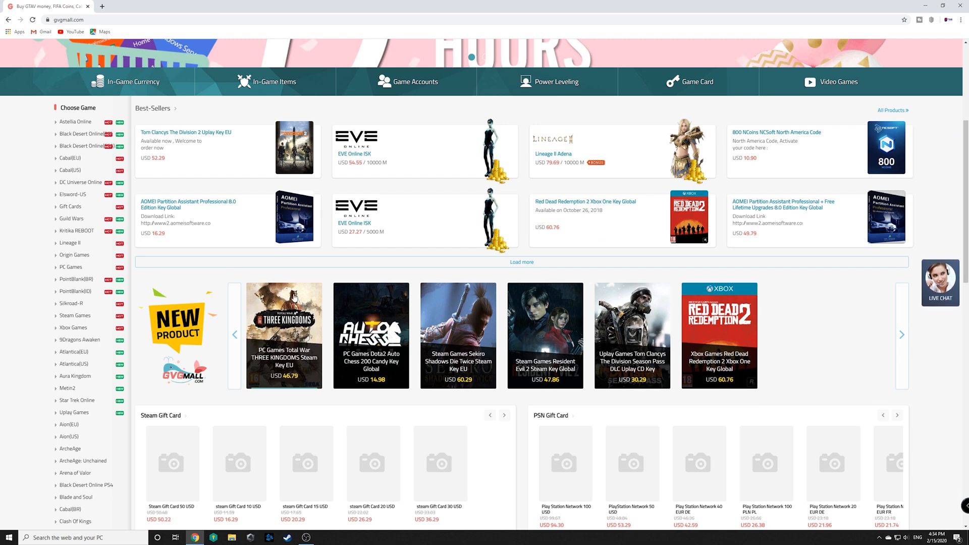
{"action": "scroll", "scroll_direction": "down", "scroll_amount": 3}
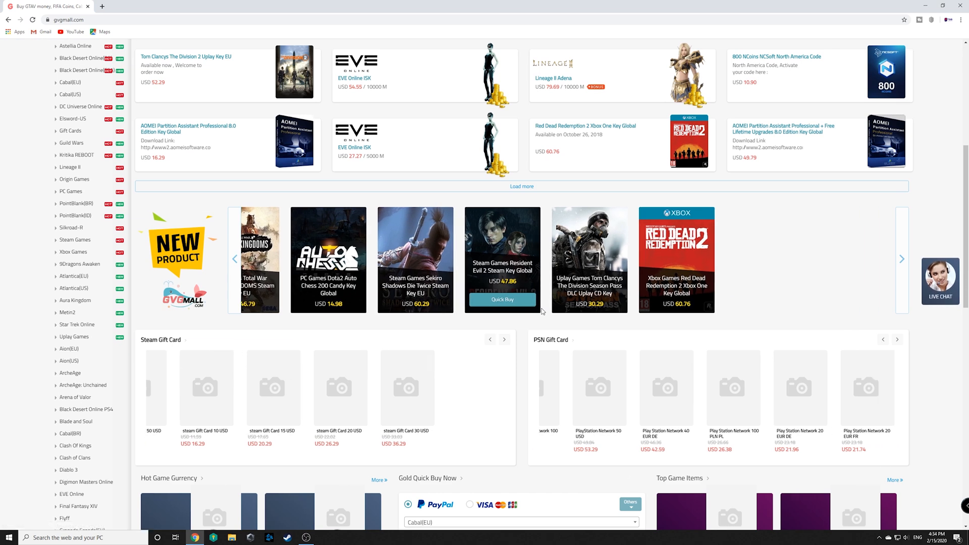
{"action": "left_click", "coordinate": [902, 258]}
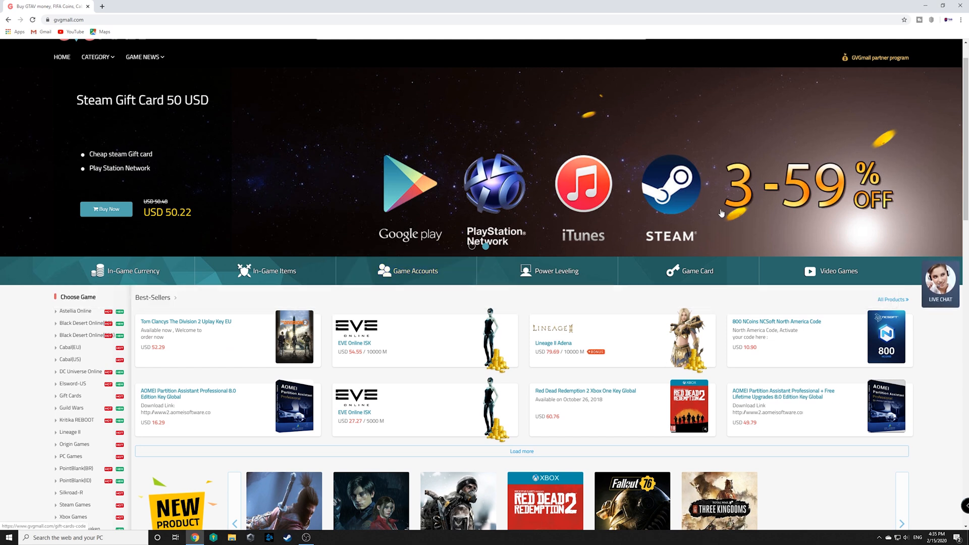
{"action": "scroll", "scroll_direction": "down", "scroll_amount": 3}
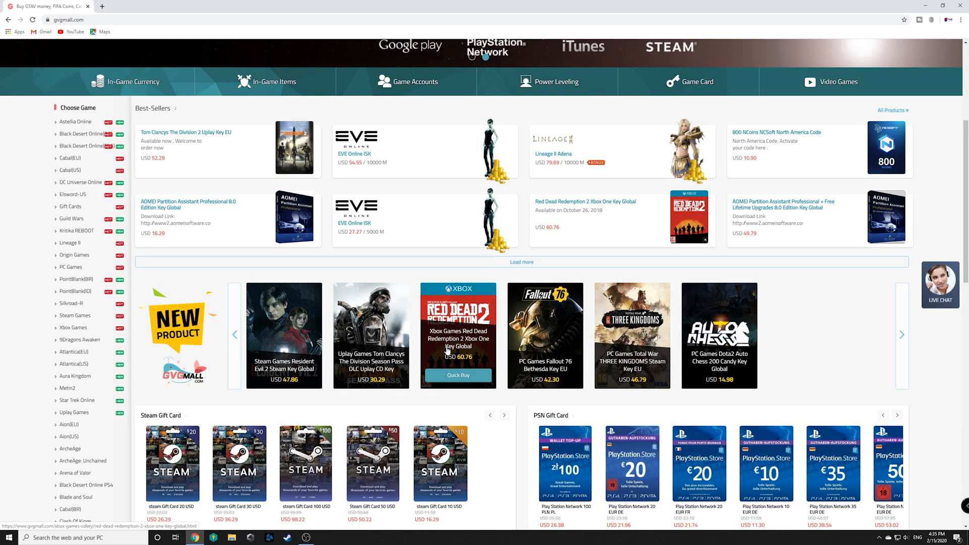